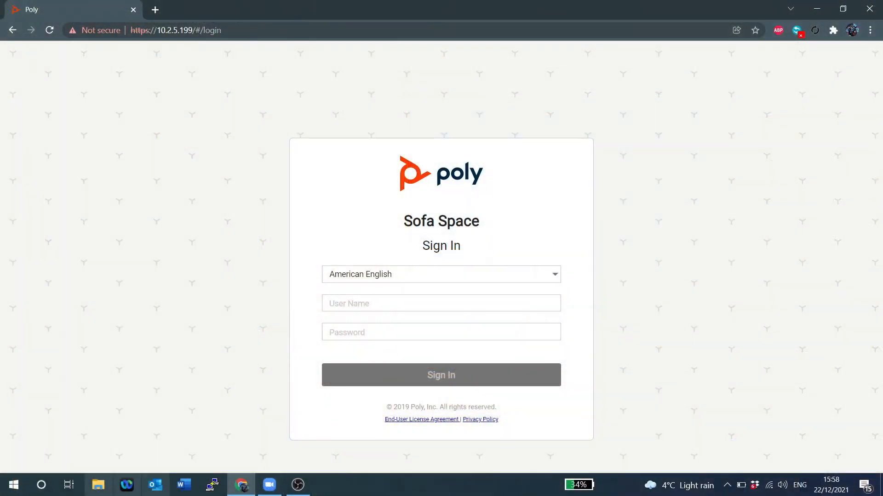
Review Zoom's General, Video and Audio settings, confirming Poly Studio X30 Video as the camera.
click(269, 485)
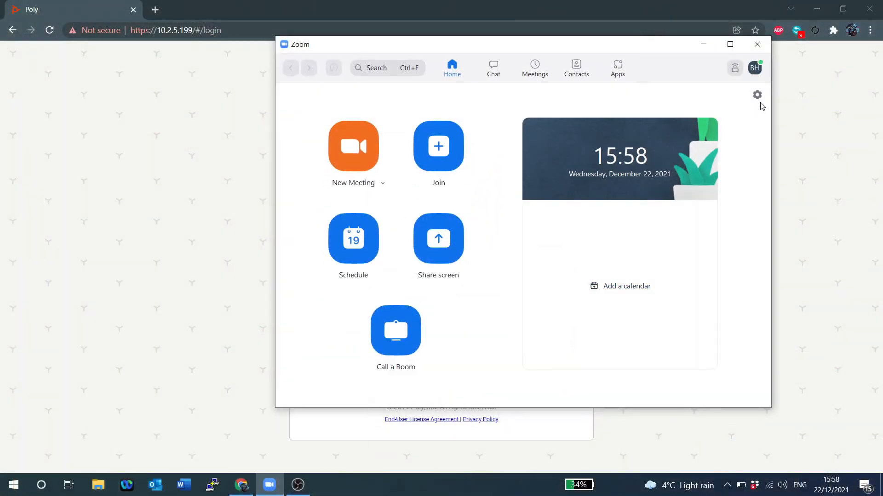
click(757, 94)
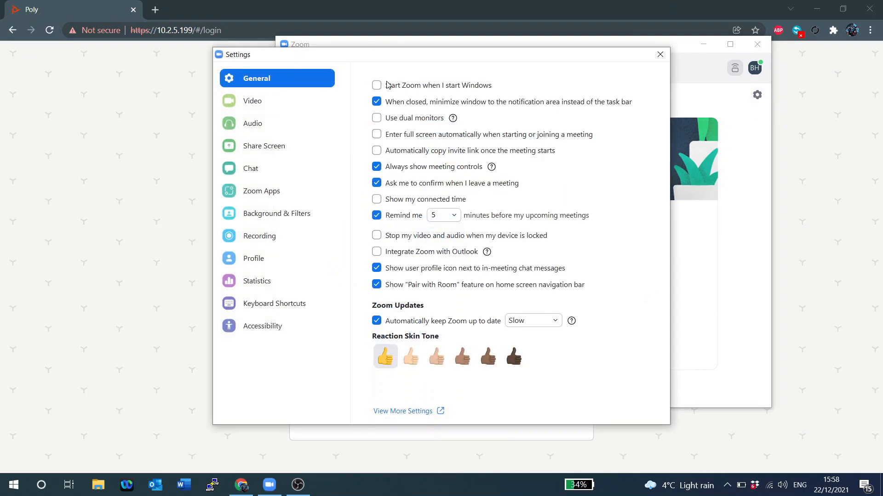
click(254, 101)
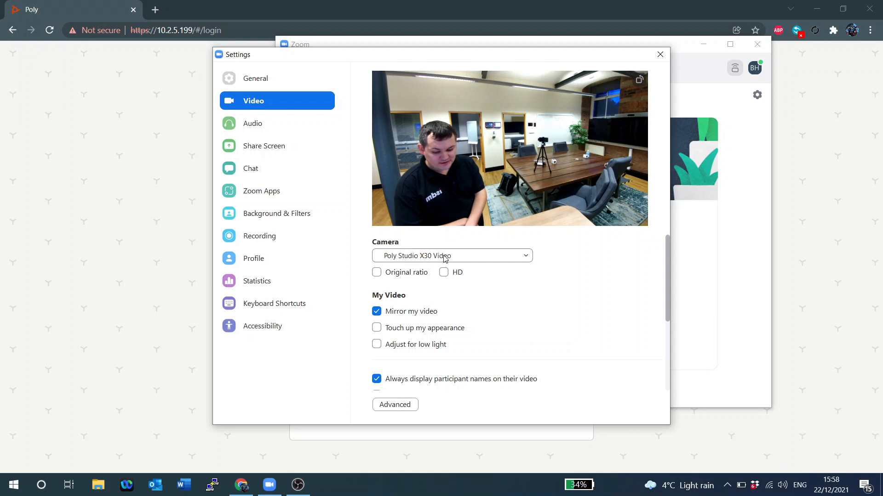
click(253, 123)
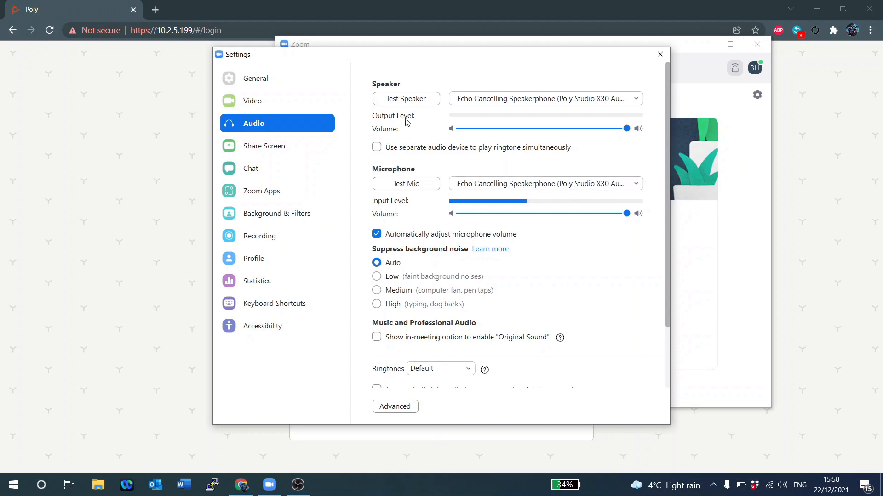
click(254, 101)
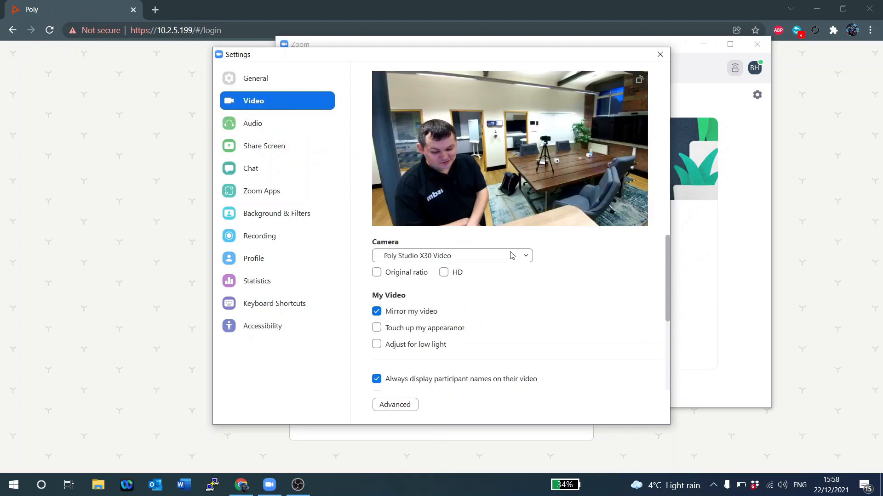
click(450, 256)
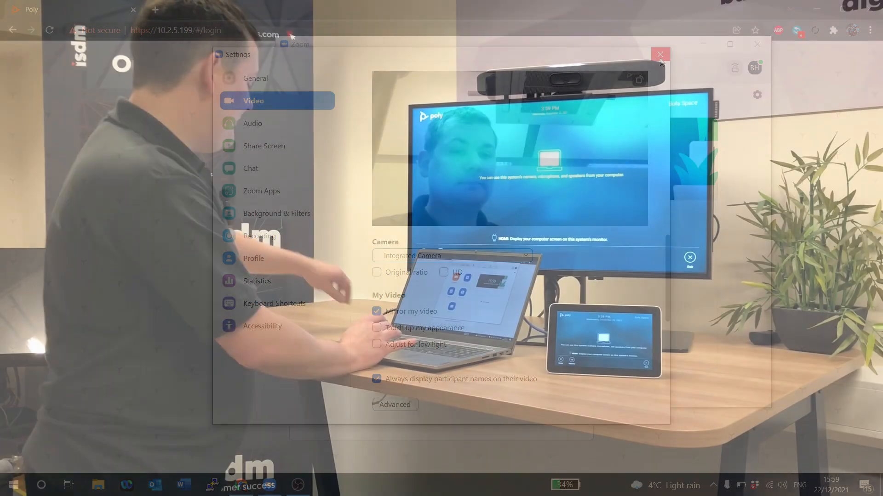
Switch to the browser showing the Poly web portal Sofa Space sign-in page.
click(660, 54)
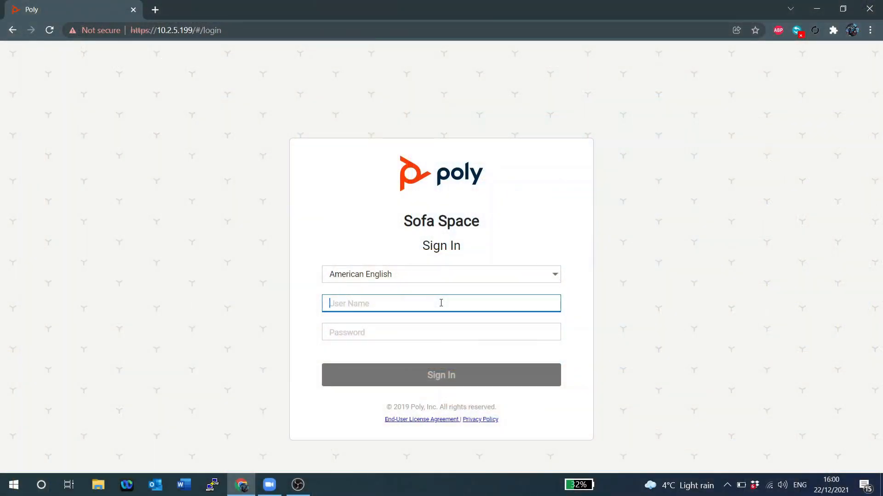
Sign in as admin and dismiss the Last Login Information notice.
text(admin)
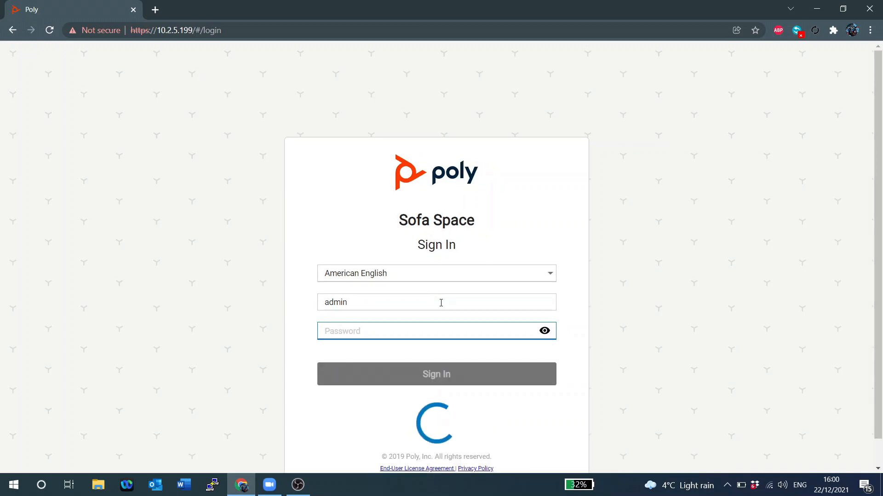
click(435, 374)
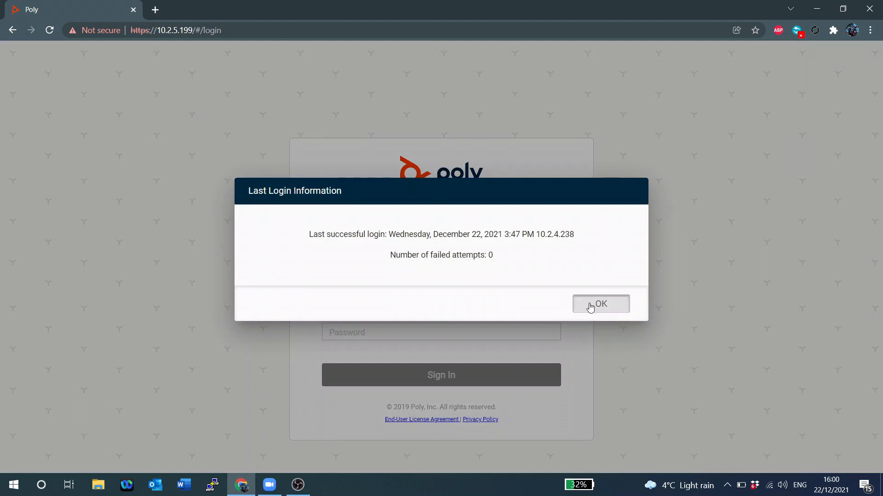
click(601, 304)
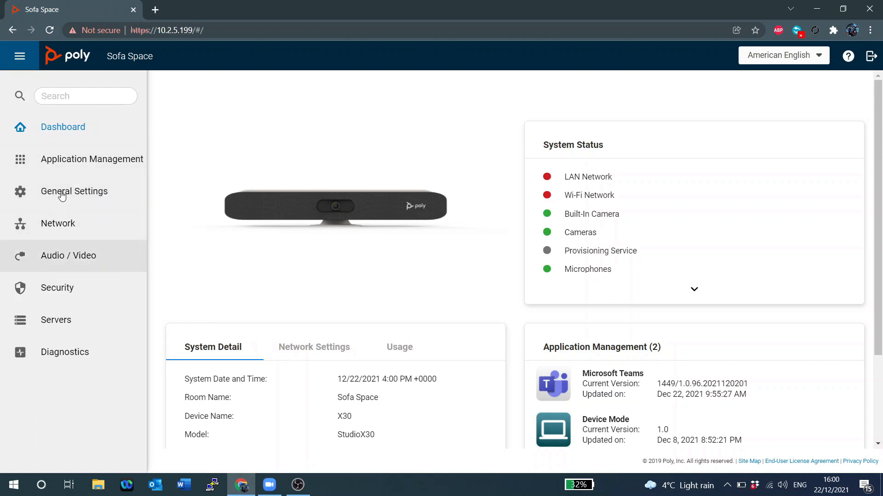
Go to General Settings > System Settings for Sofa Space.
click(73, 192)
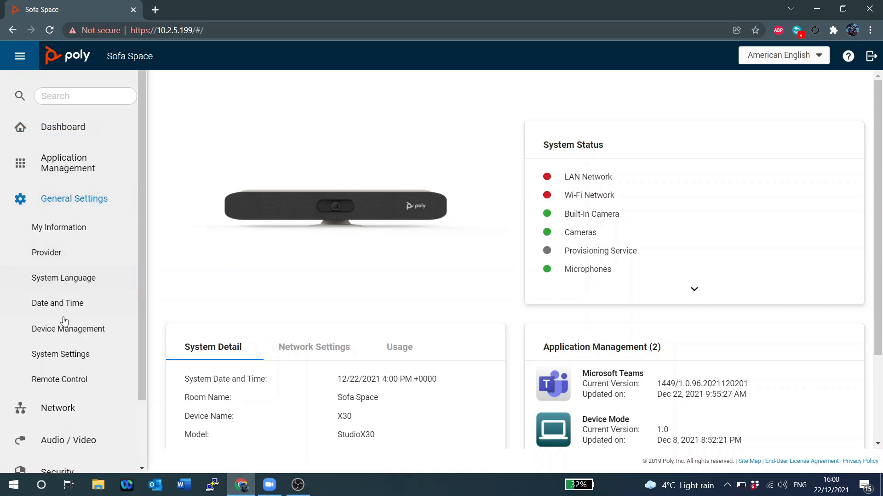
click(60, 354)
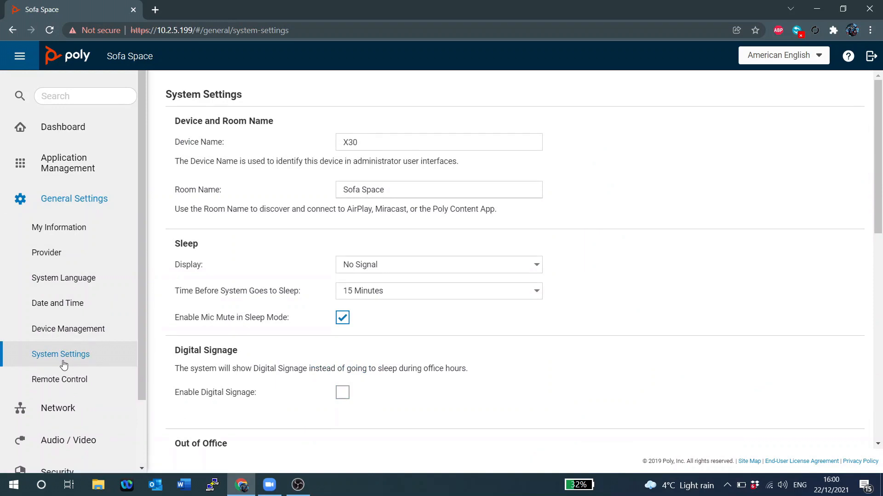
Scroll System Settings down to Collaboration Tools, where Enable Device Mode is checked.
scroll(down, 3)
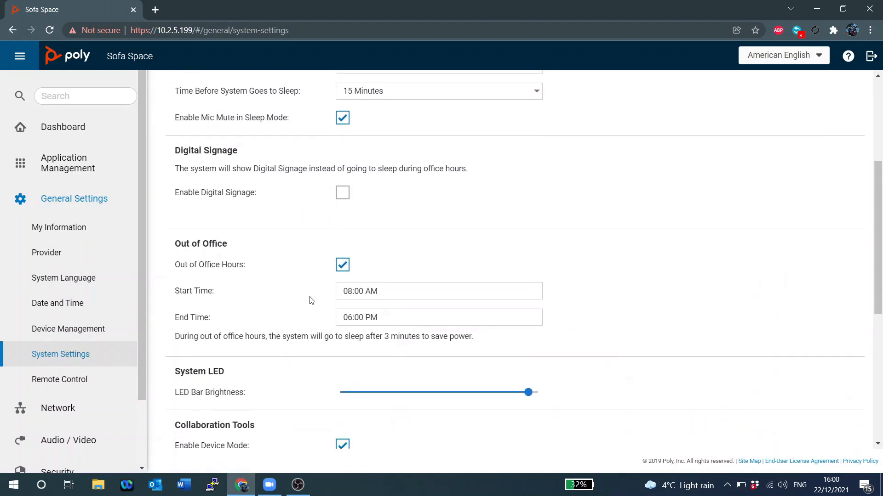
scroll(down, 3)
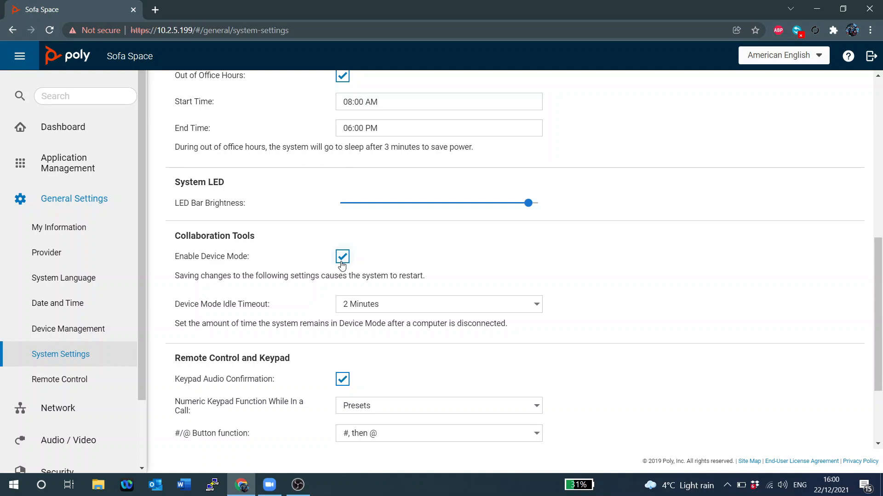
mouse_move(376, 314)
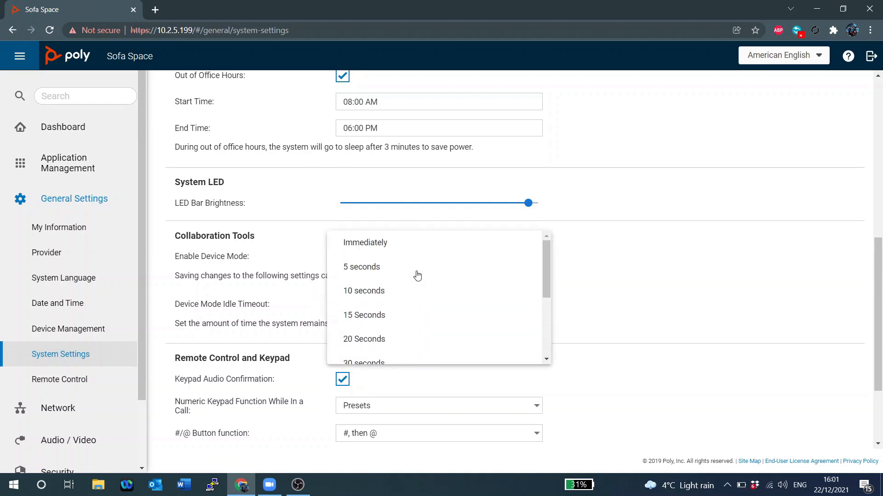
mouse_move(625, 286)
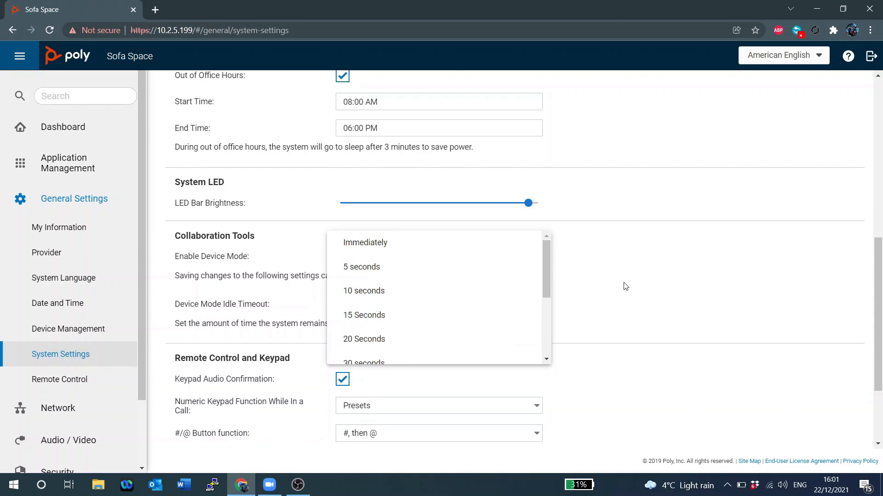